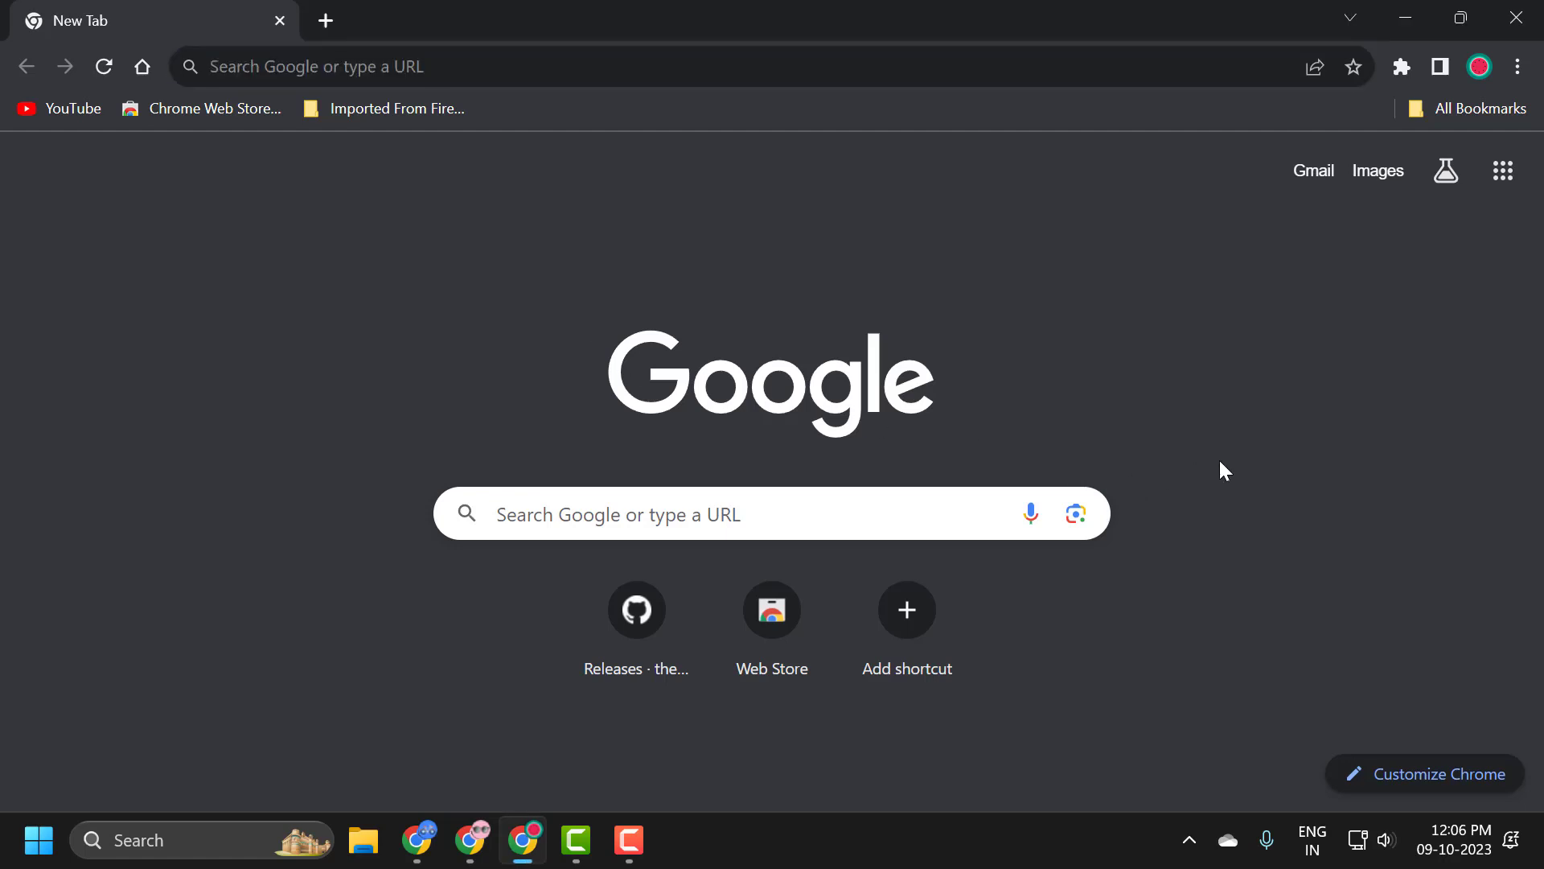
mouse_move(1191, 492)
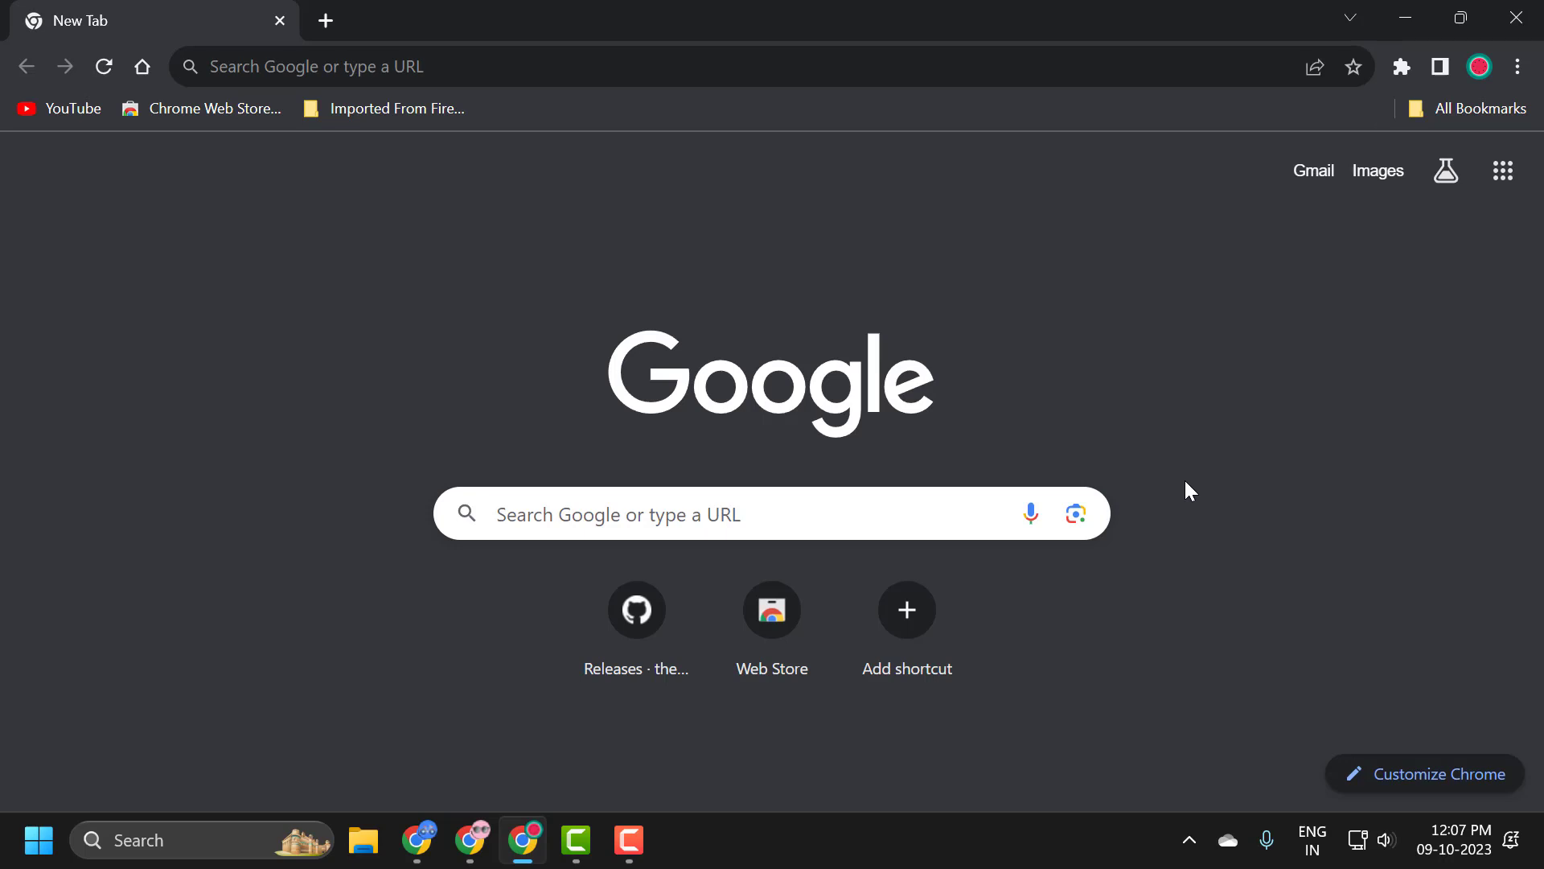
Reload Chrome's New Tab page and bring up the taskbar clock's date and time menu.
click(103, 66)
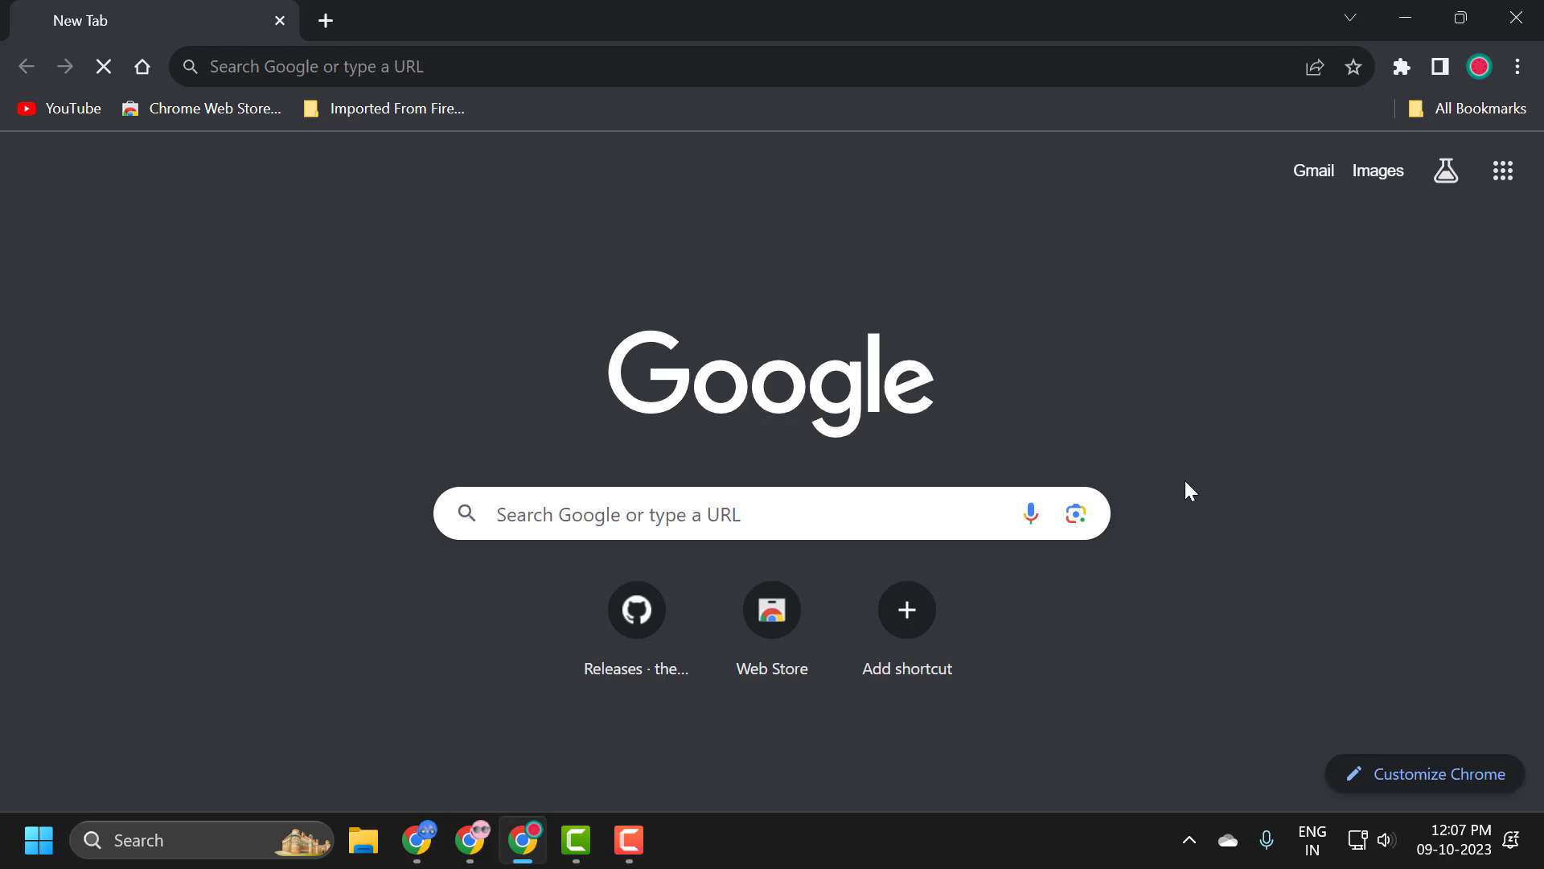
click(103, 66)
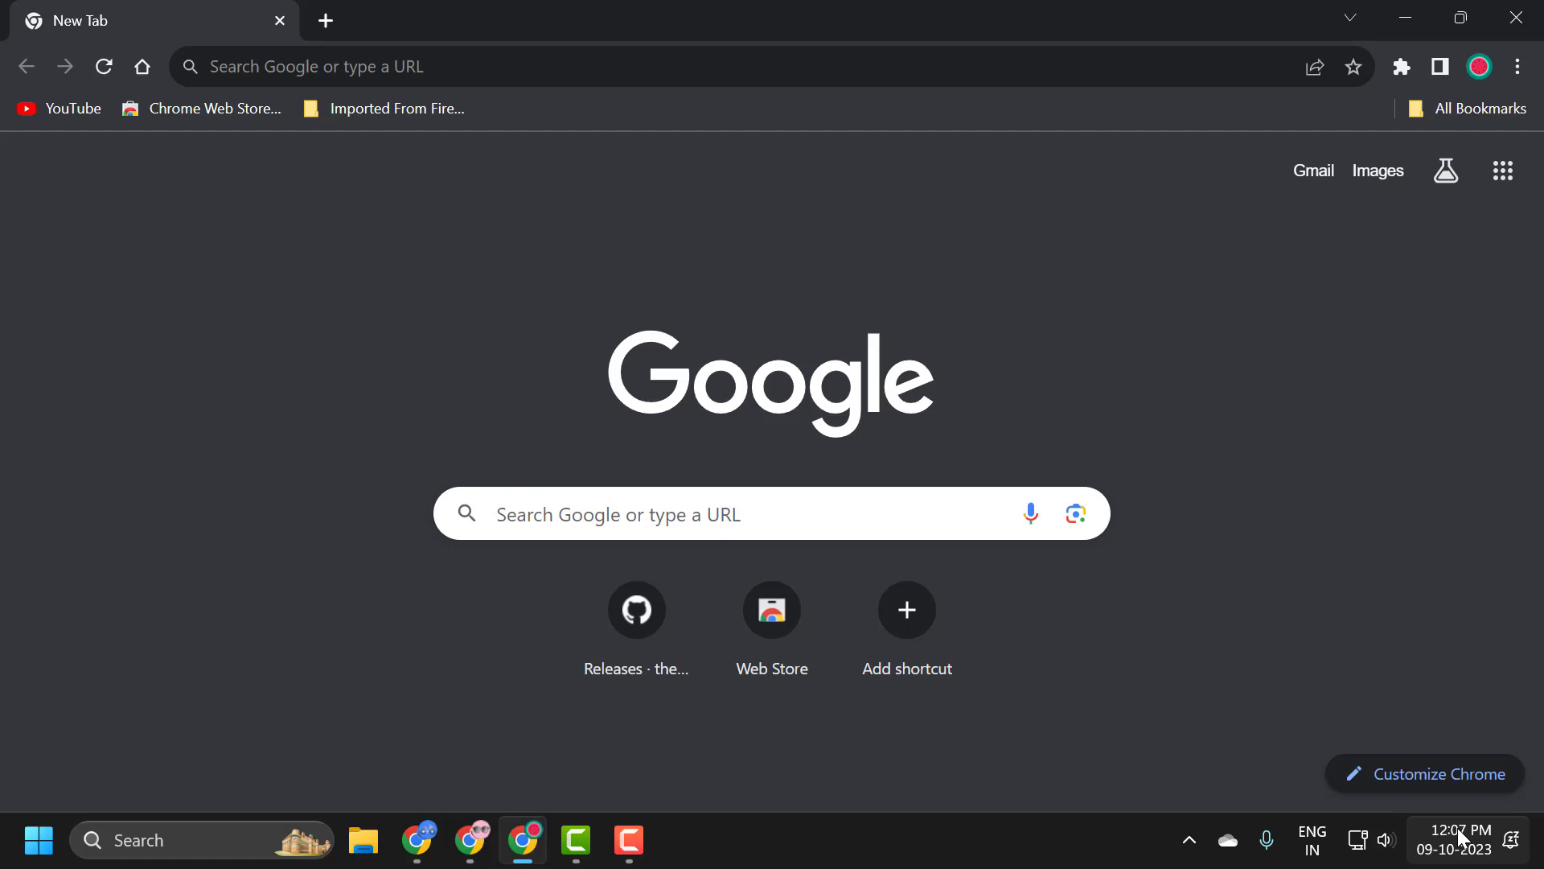
right_click(1459, 841)
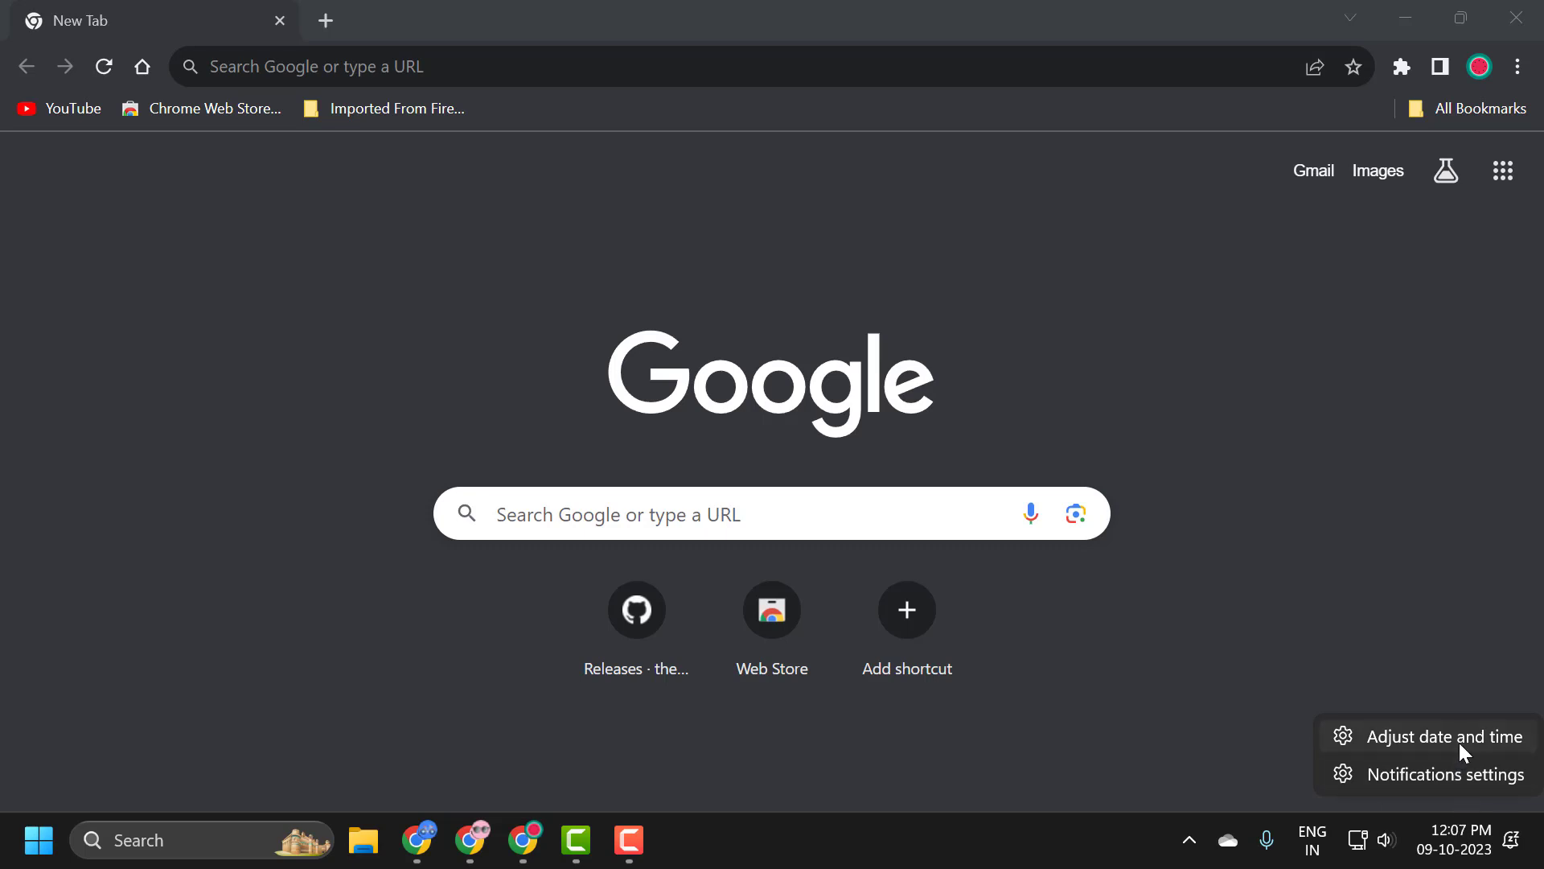
Open Date & time settings, confirm automatic toggles are On, and run Sync now.
click(1448, 735)
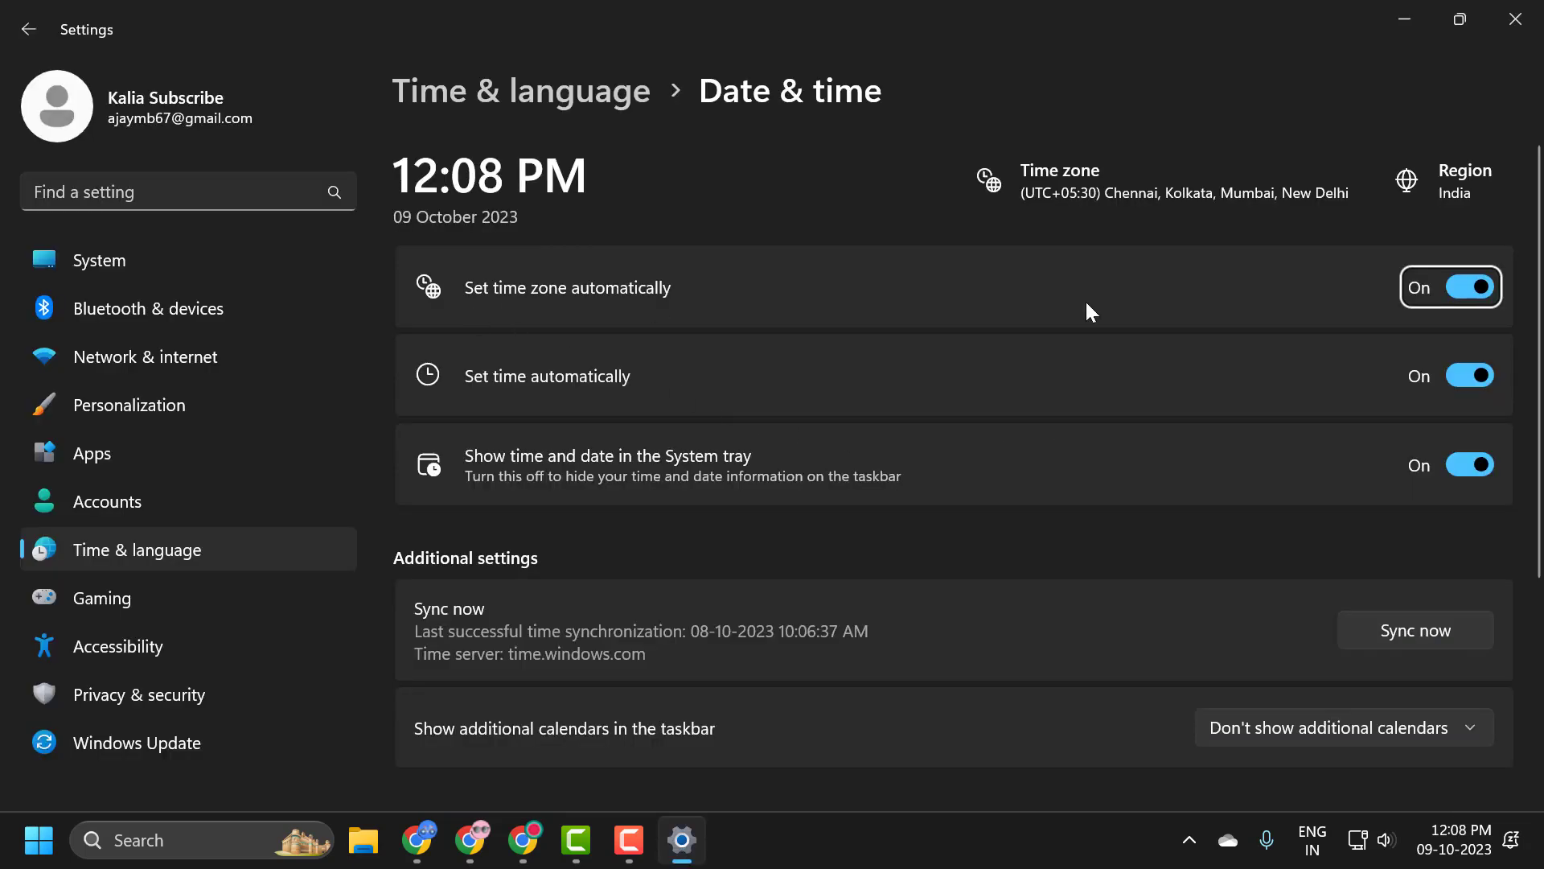
mouse_move(758, 325)
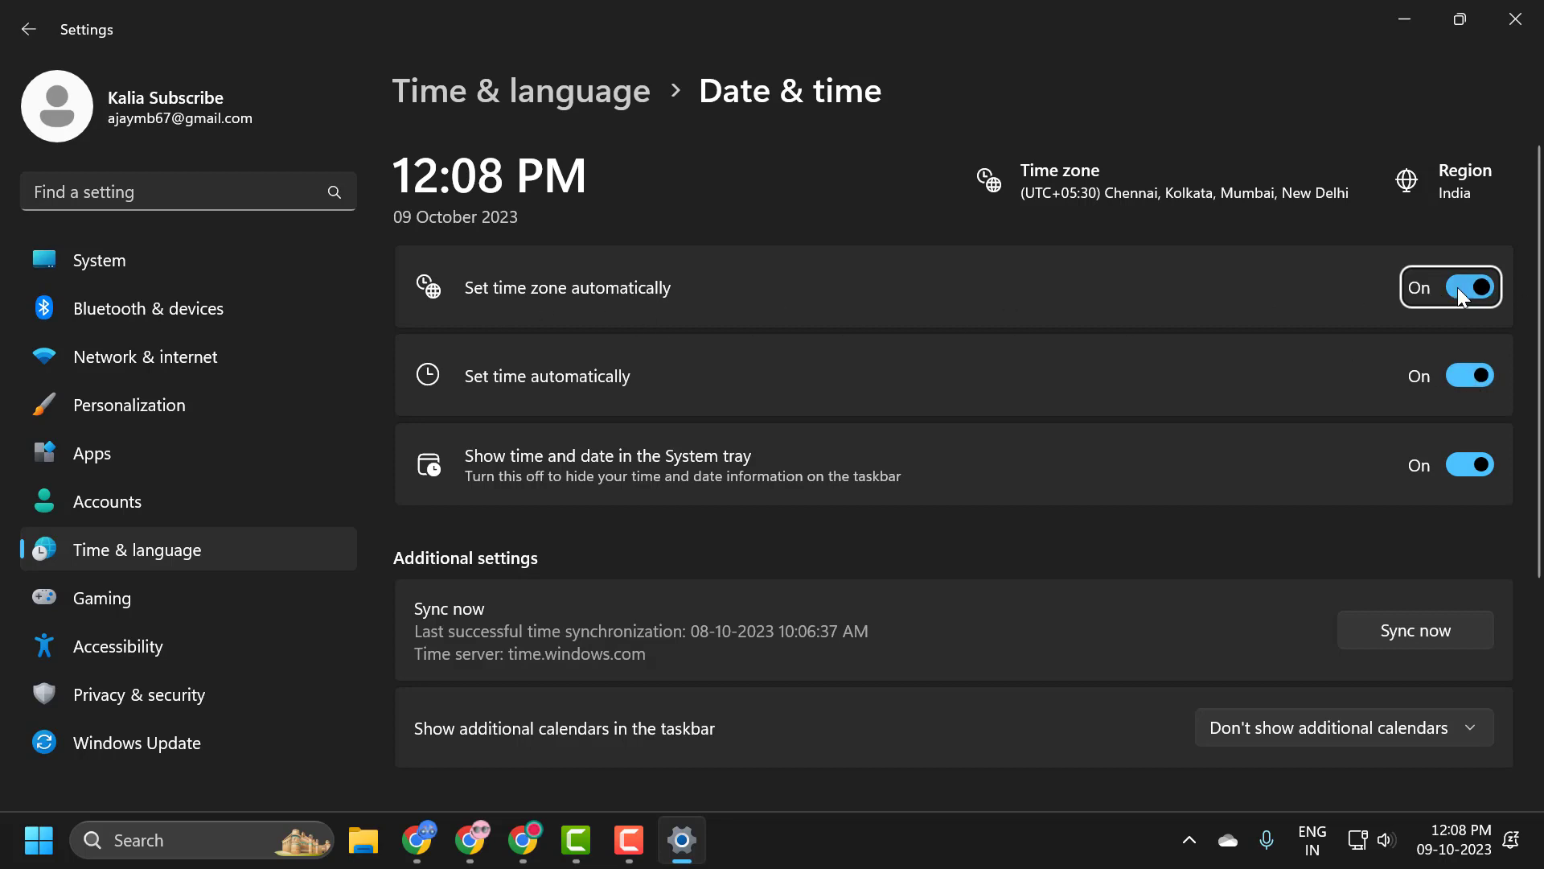
mouse_move(1419, 388)
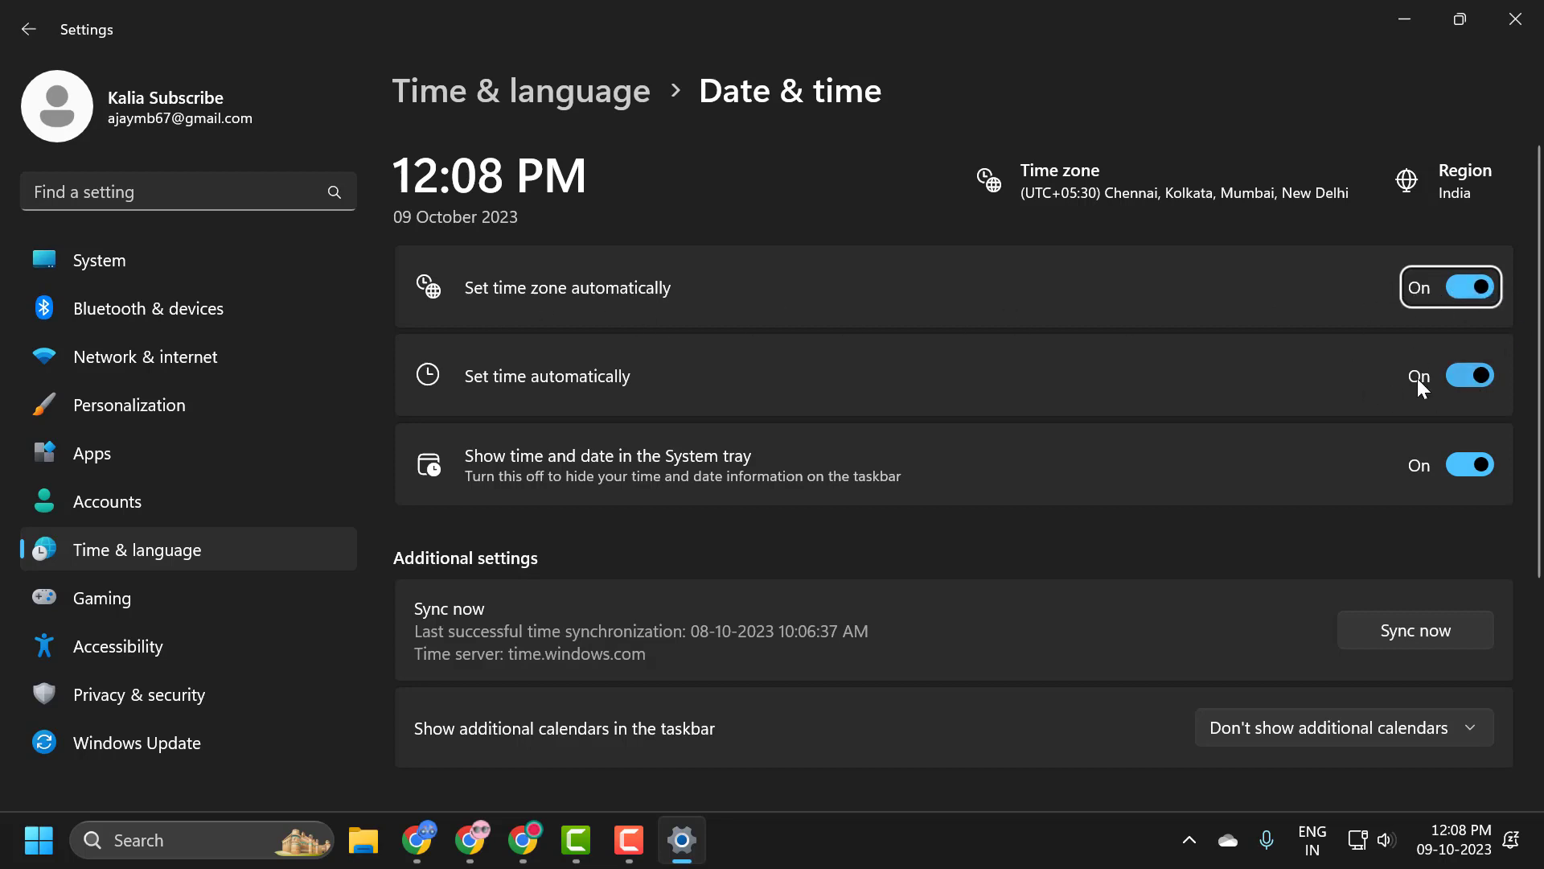
mouse_move(822, 352)
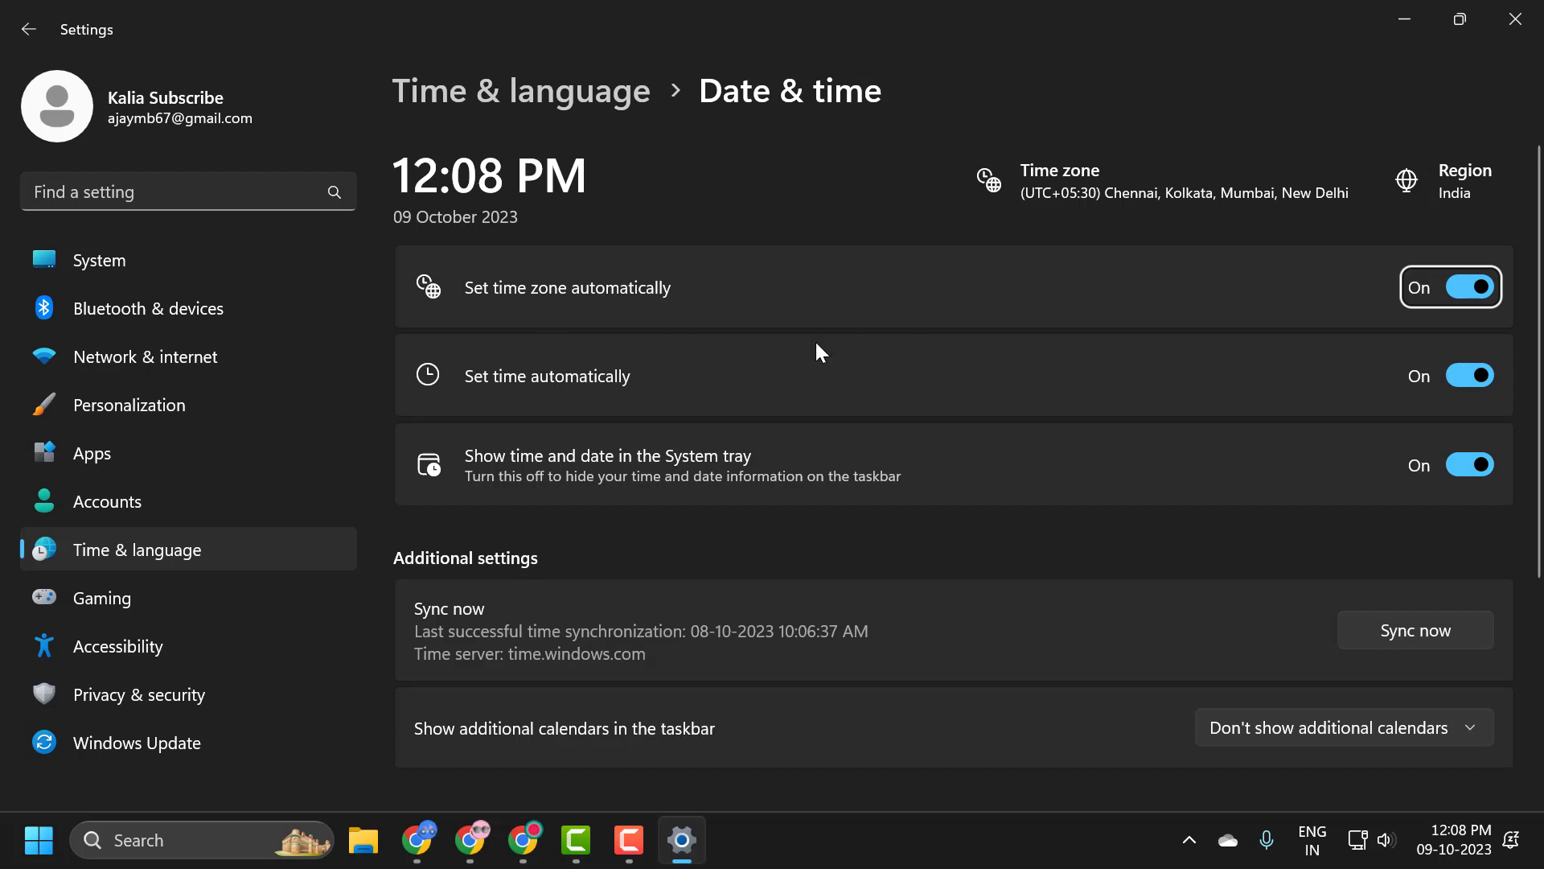
scroll(down, 3)
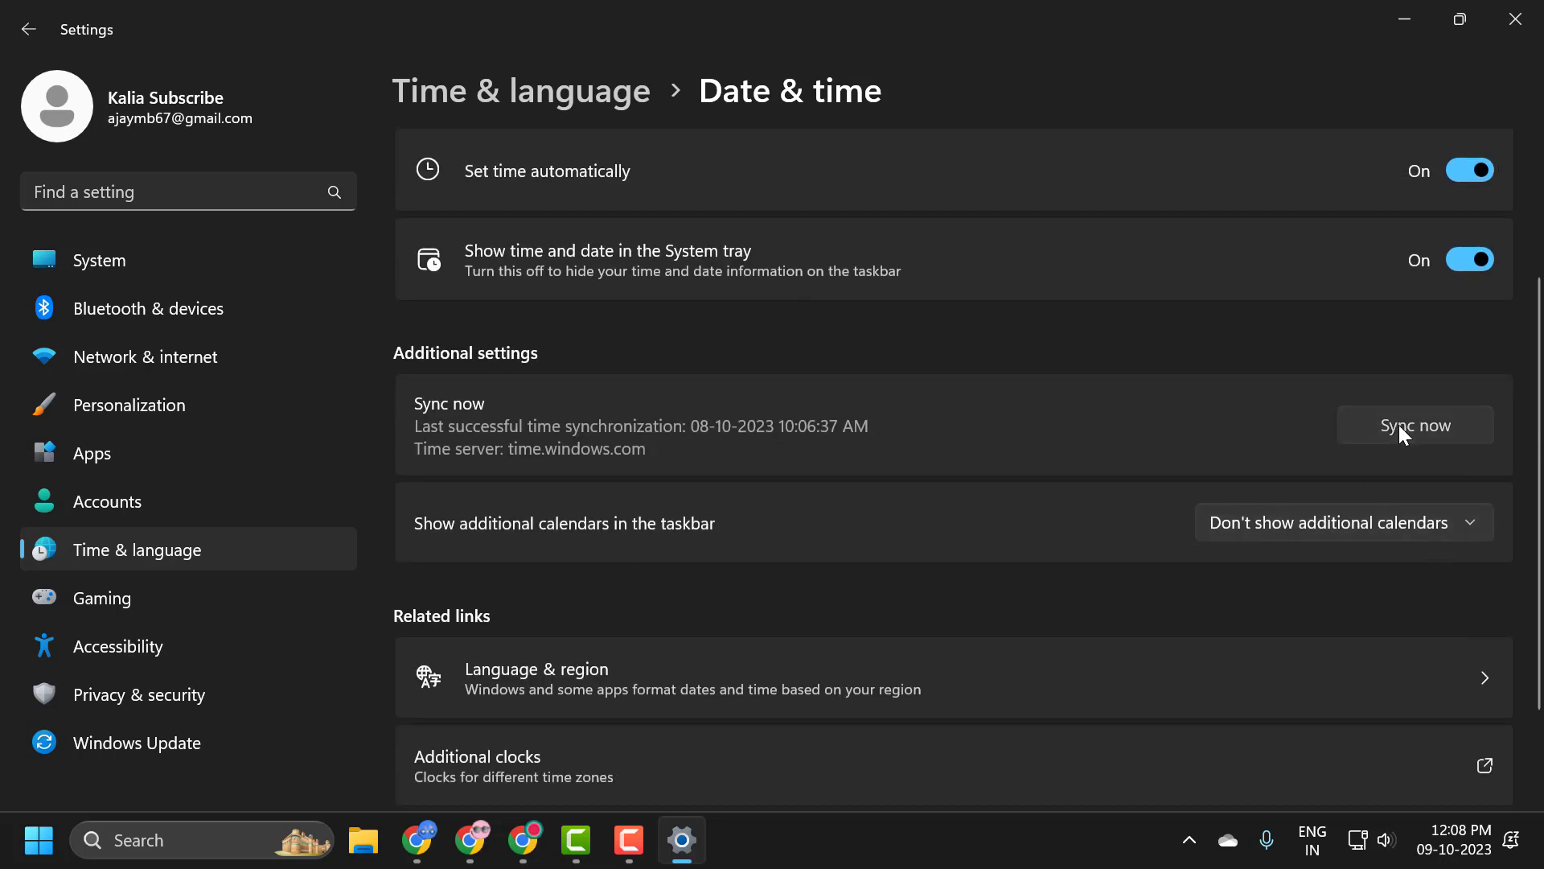
click(1414, 425)
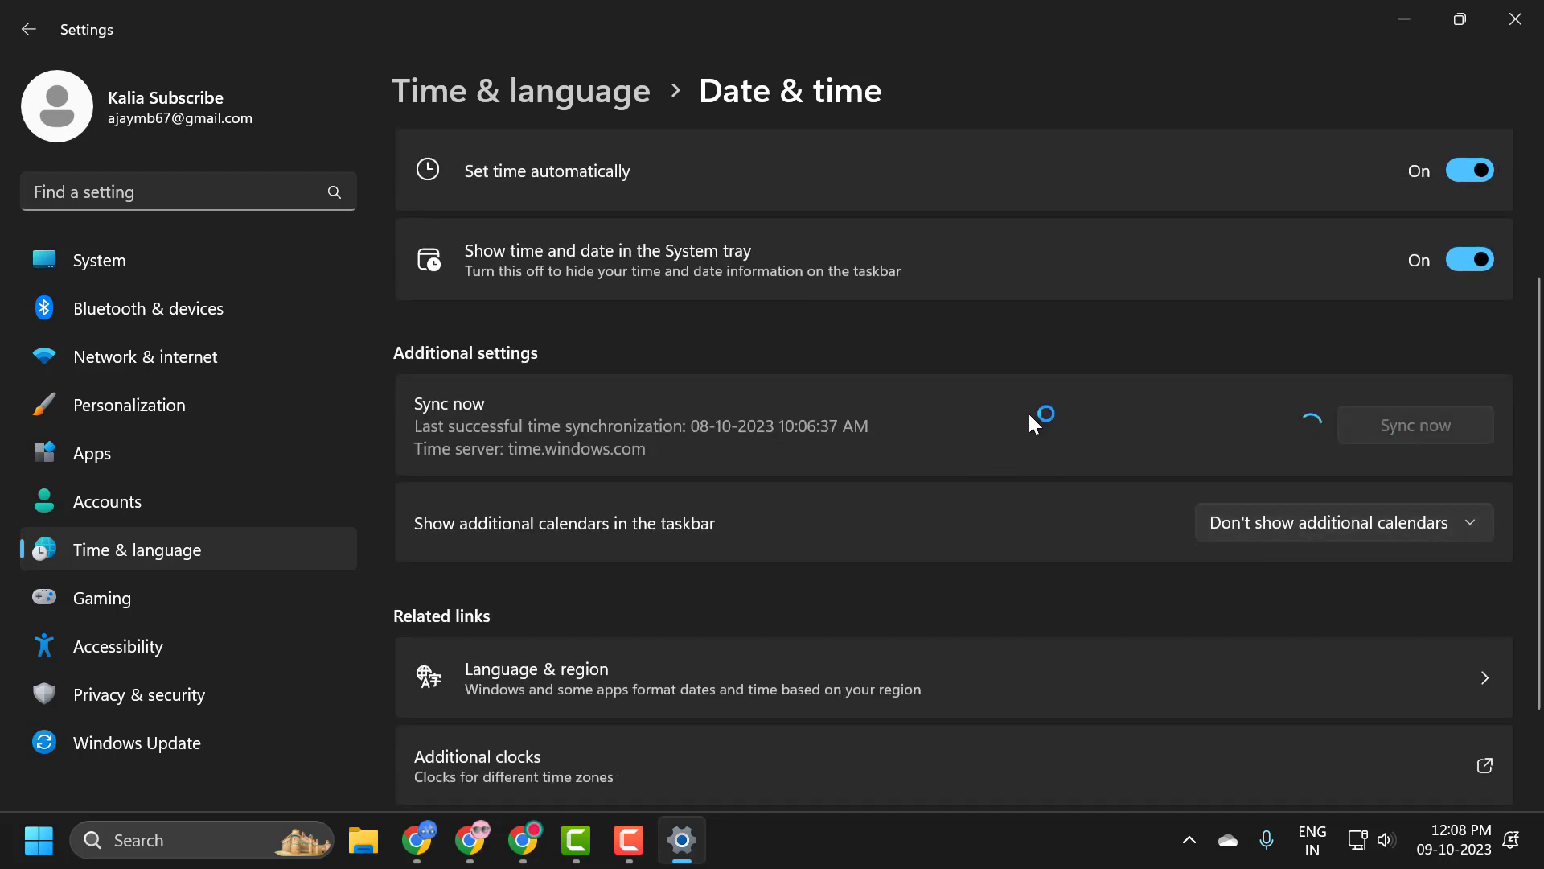
click(1414, 424)
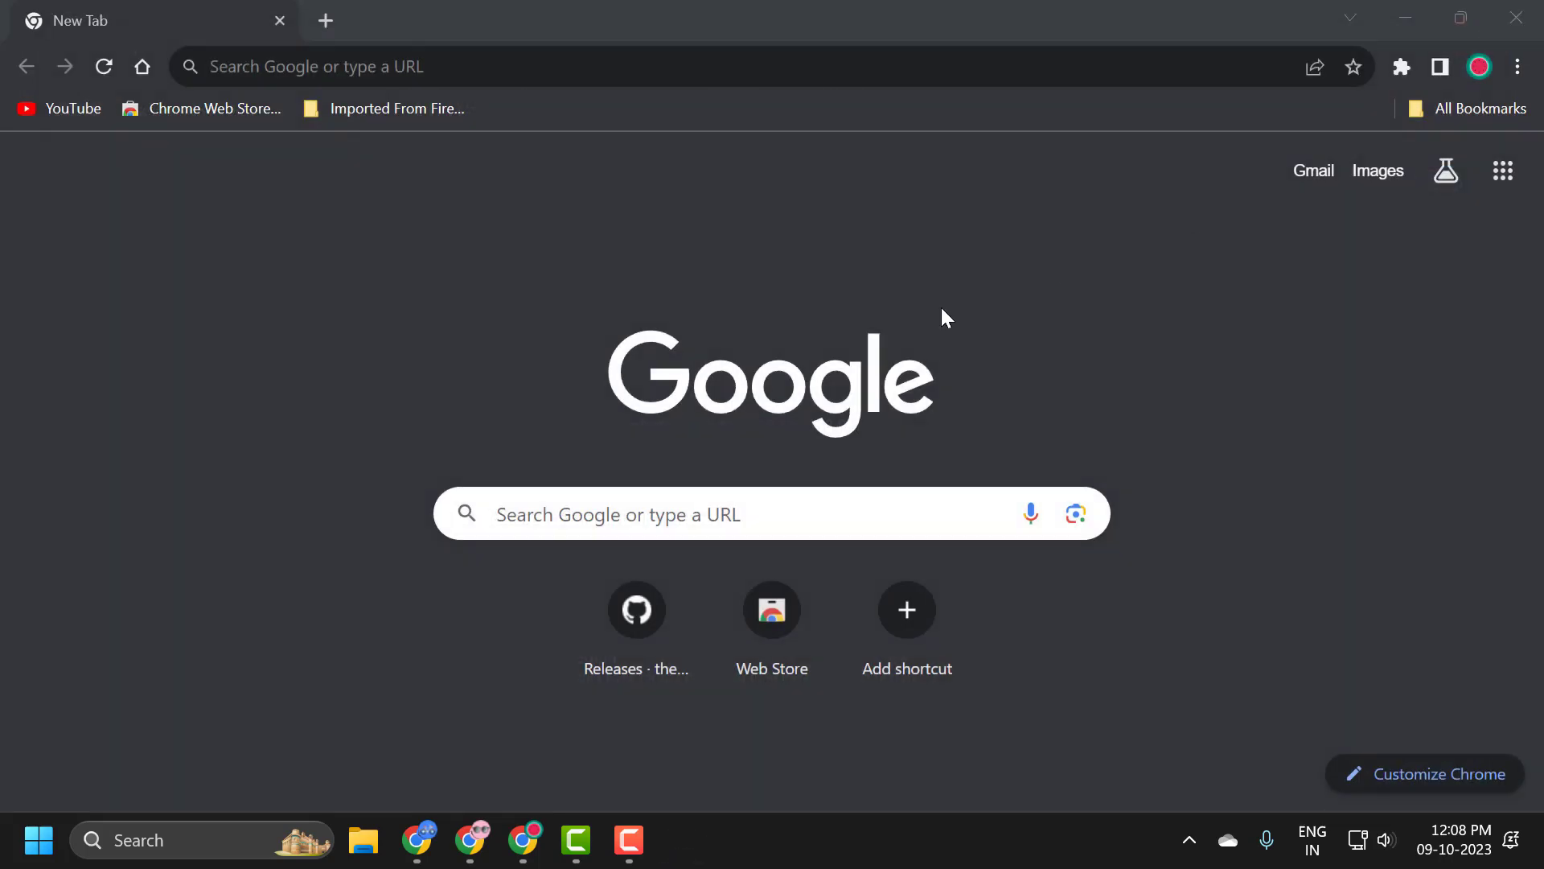
mouse_move(926, 389)
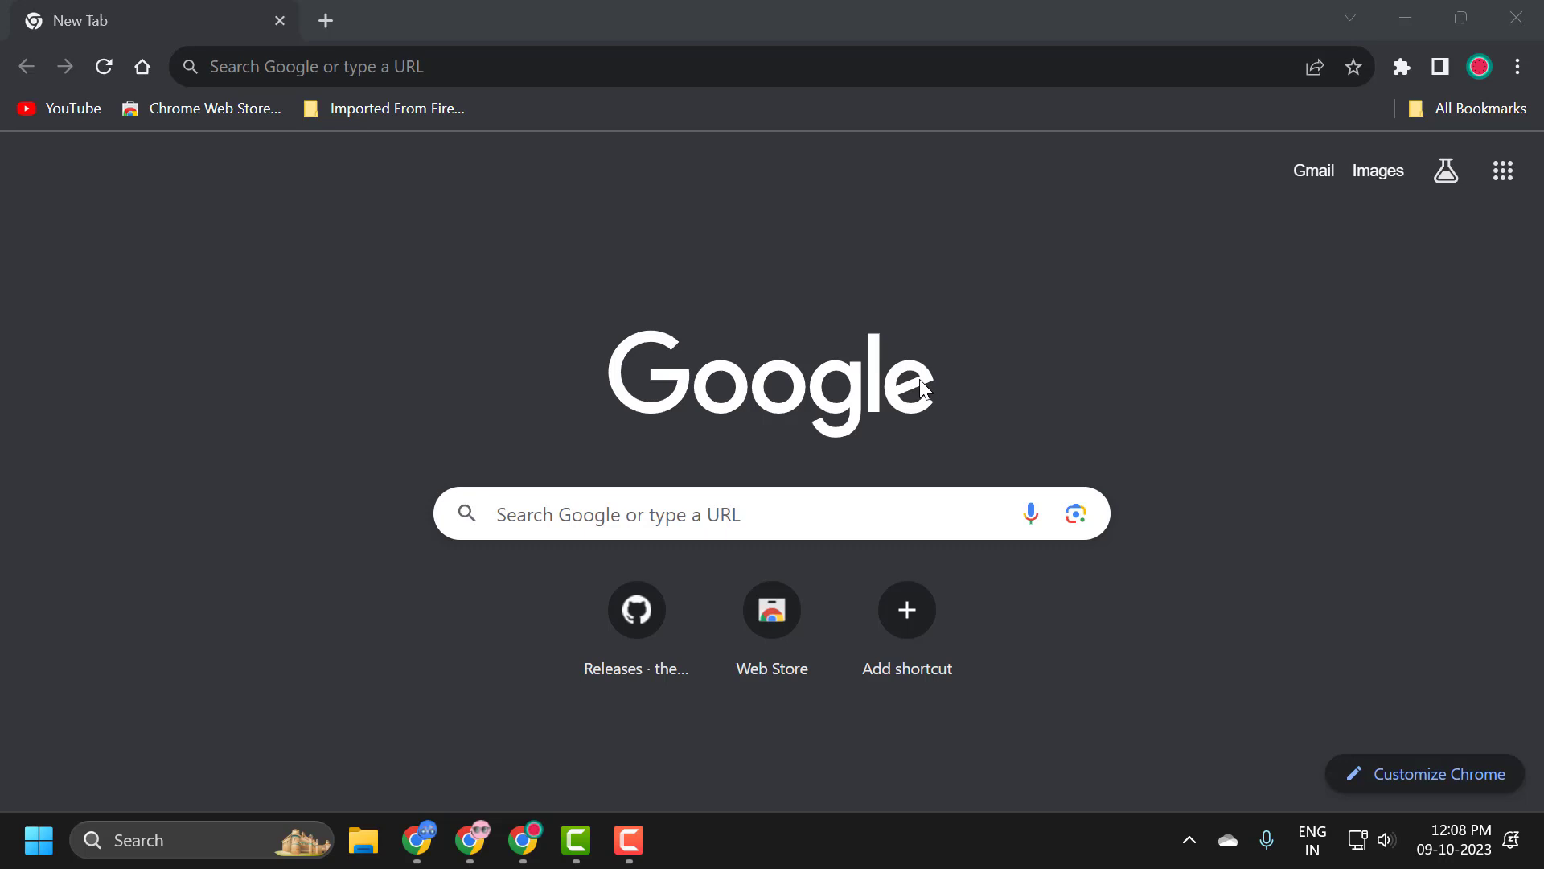
mouse_move(1521, 77)
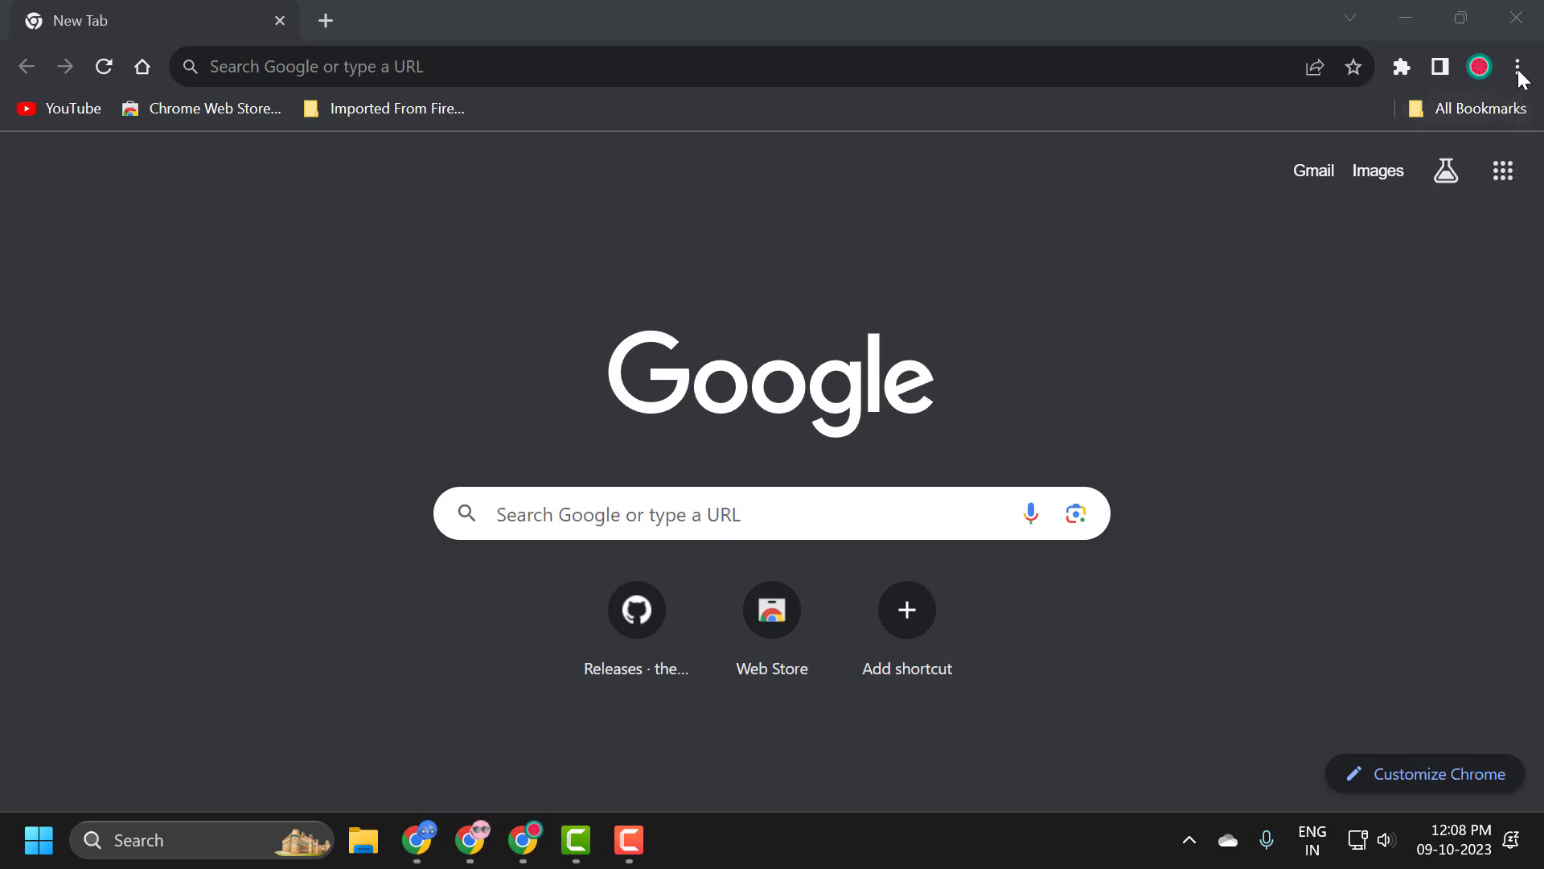
Go to Chrome's Extensions page listing AdBlock and ZenMate VPN via the main menu.
click(1517, 66)
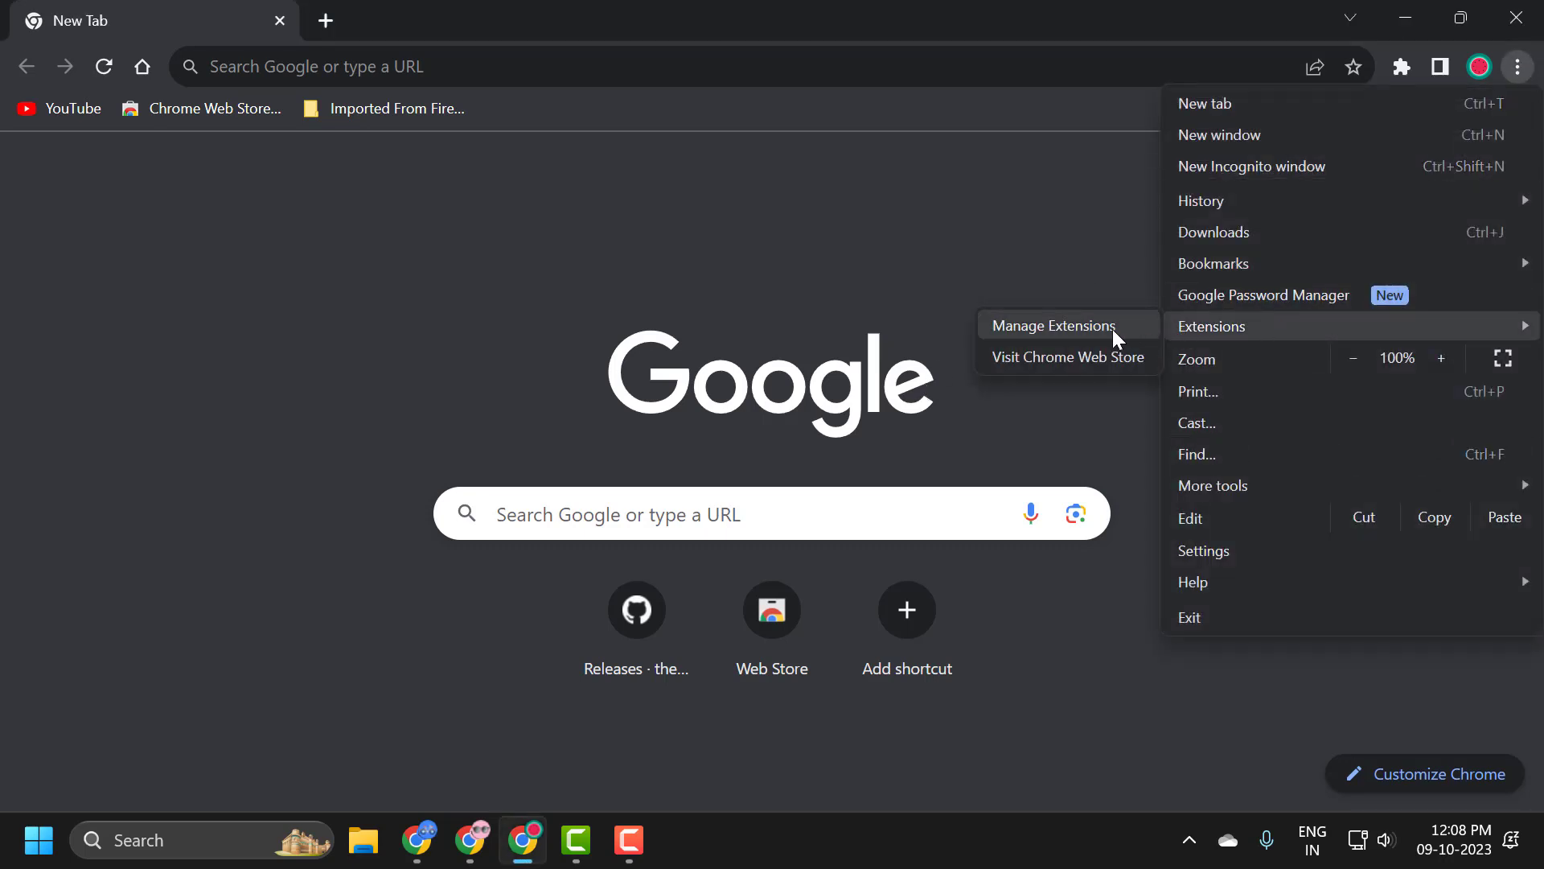
click(1052, 327)
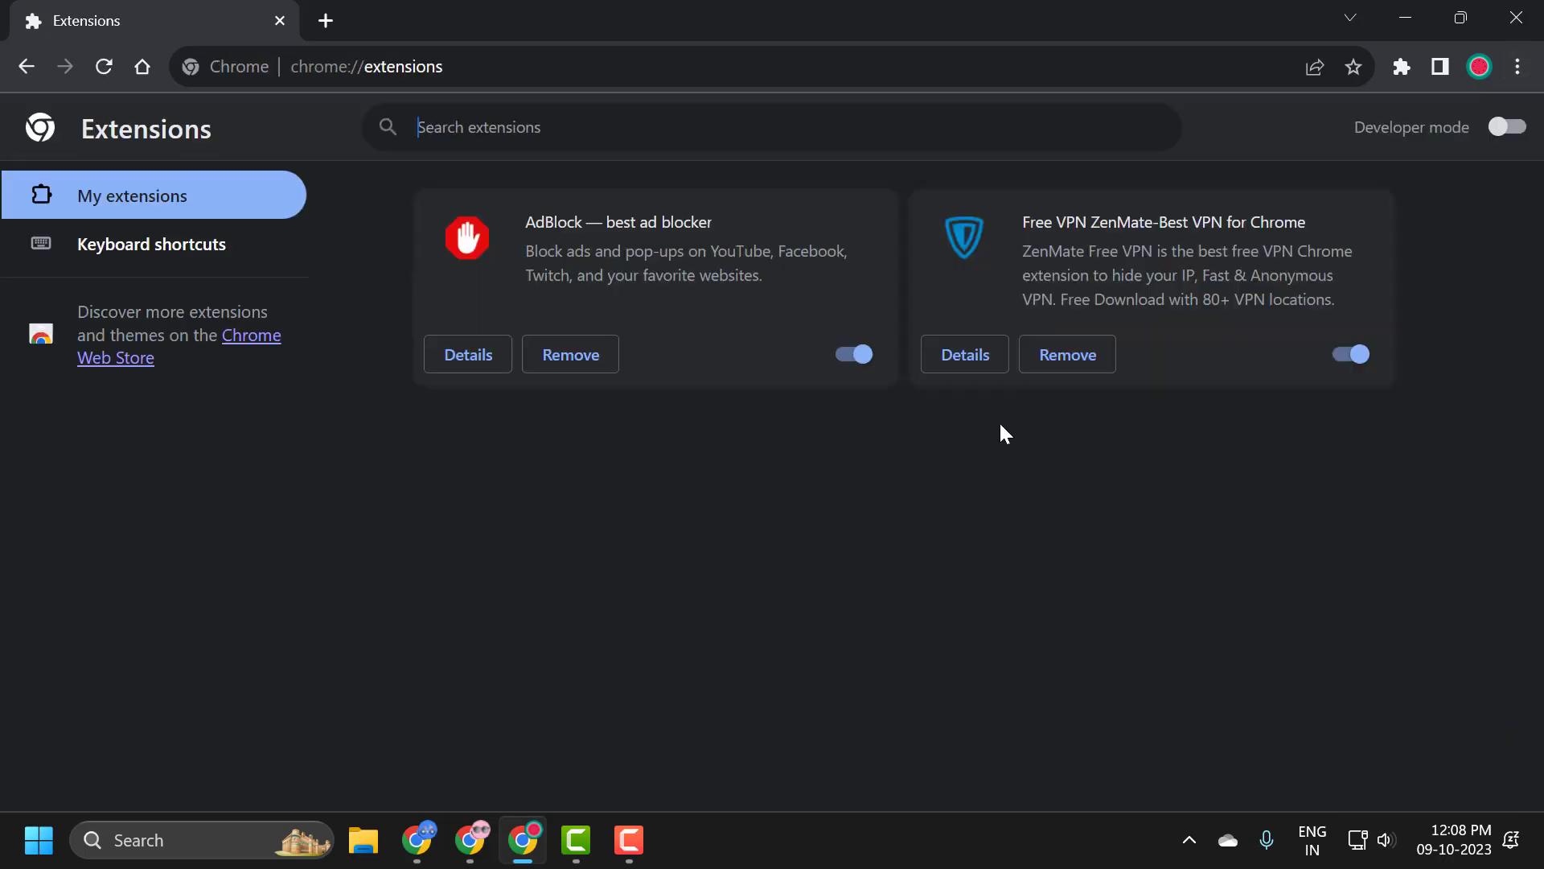
mouse_move(997, 405)
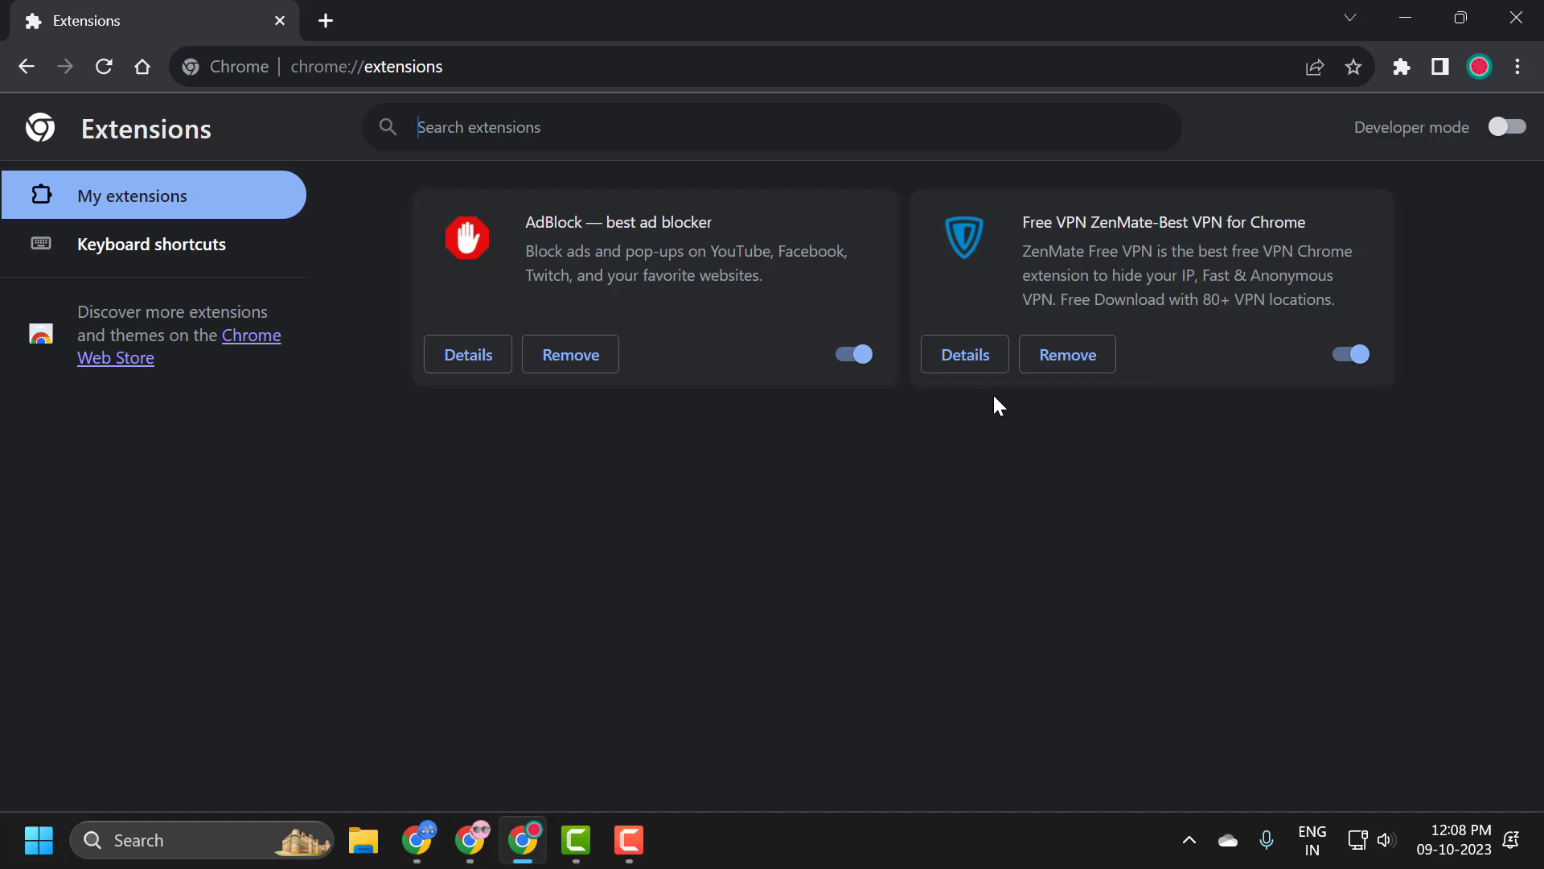
mouse_move(1007, 401)
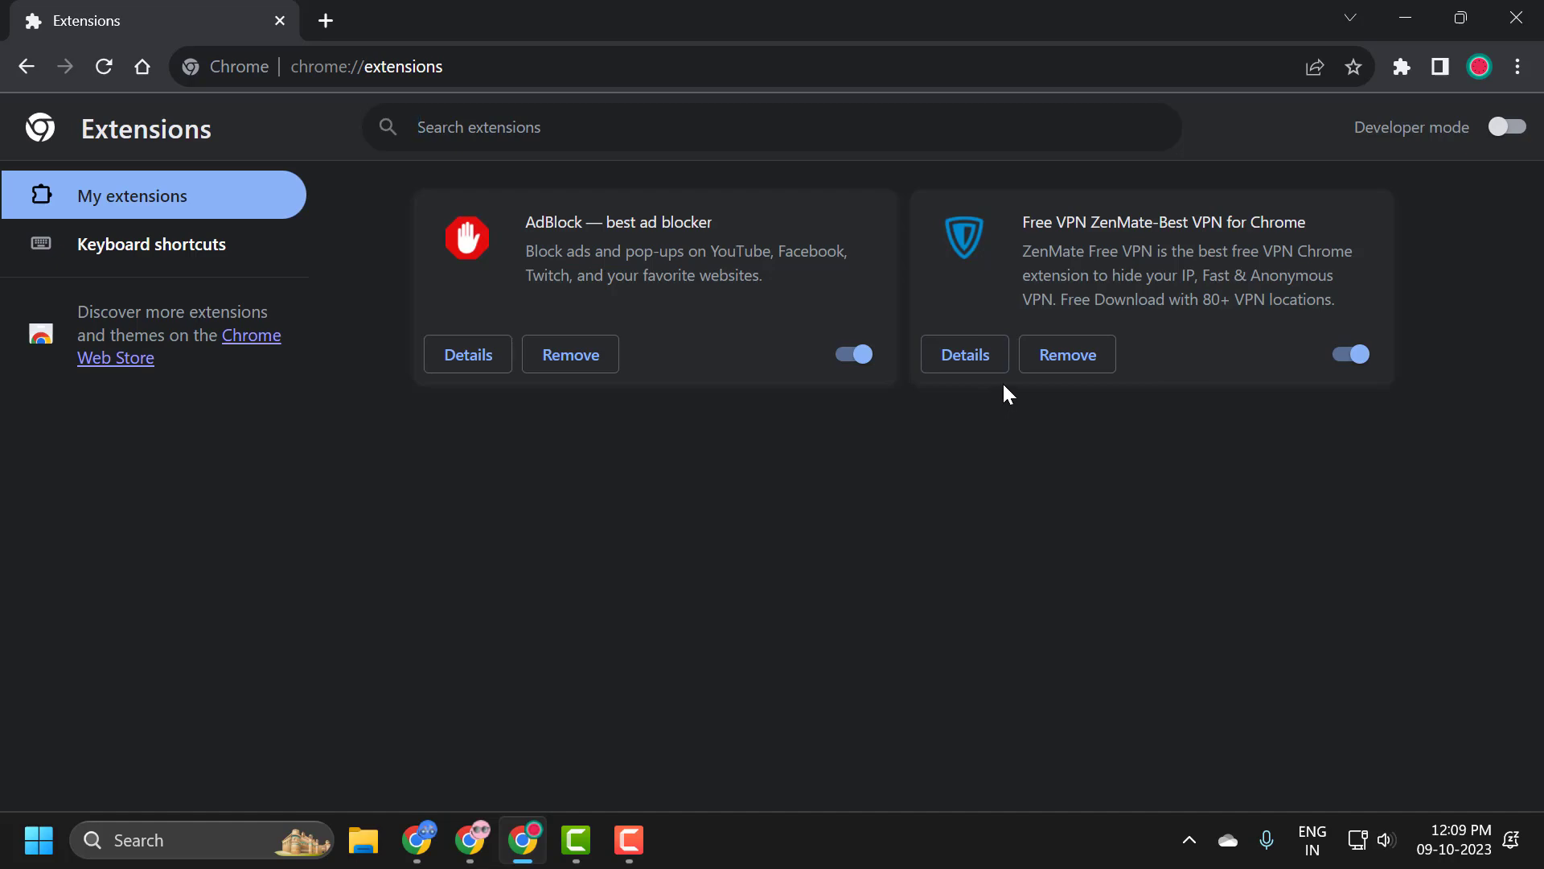
mouse_move(1027, 515)
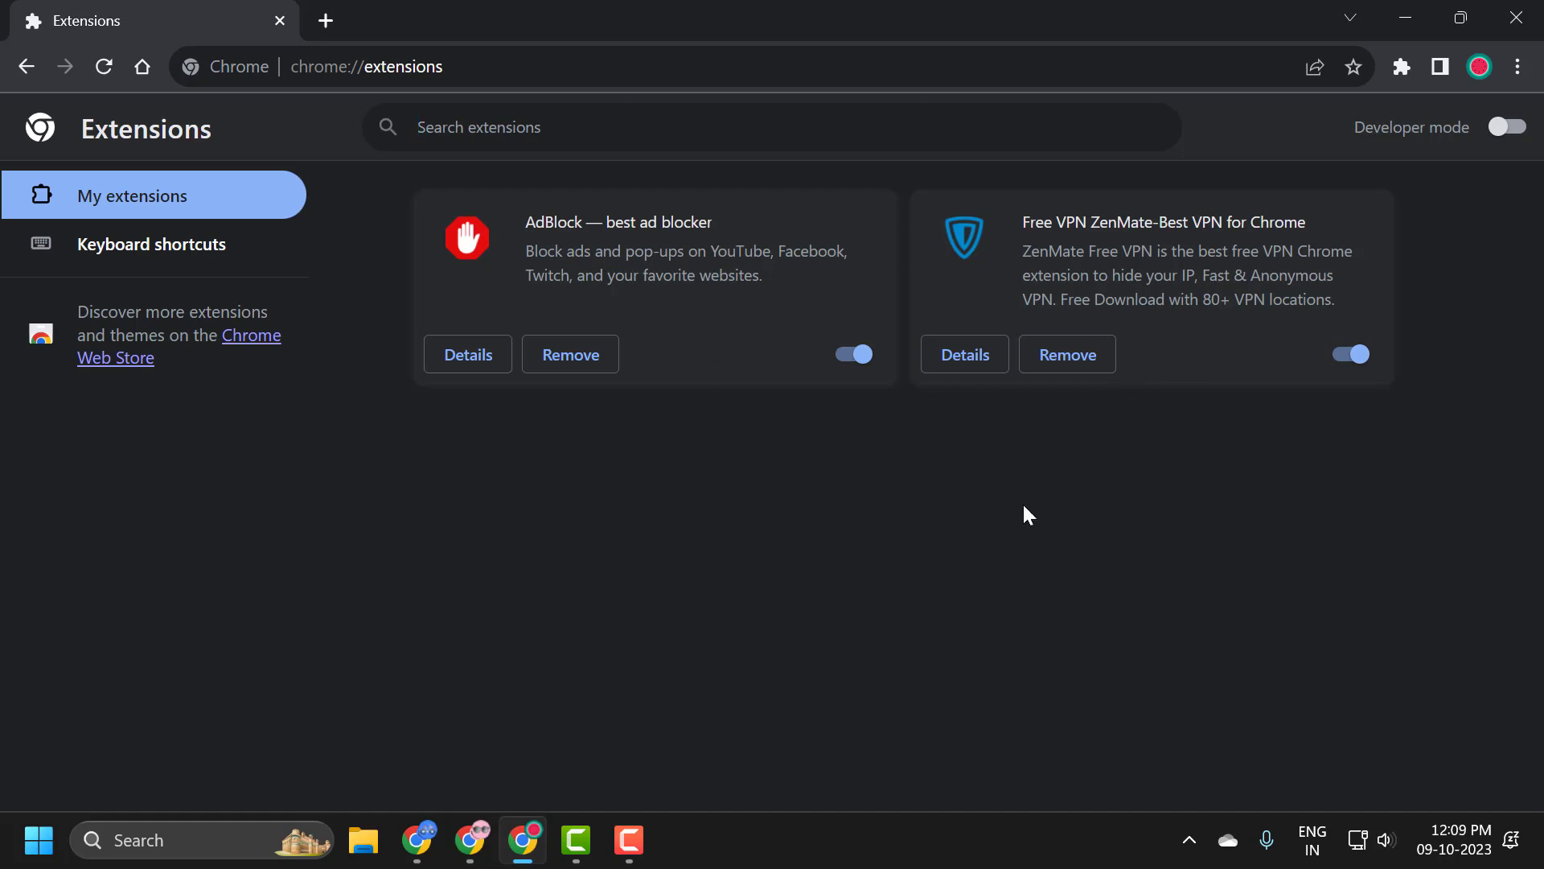
mouse_move(967, 393)
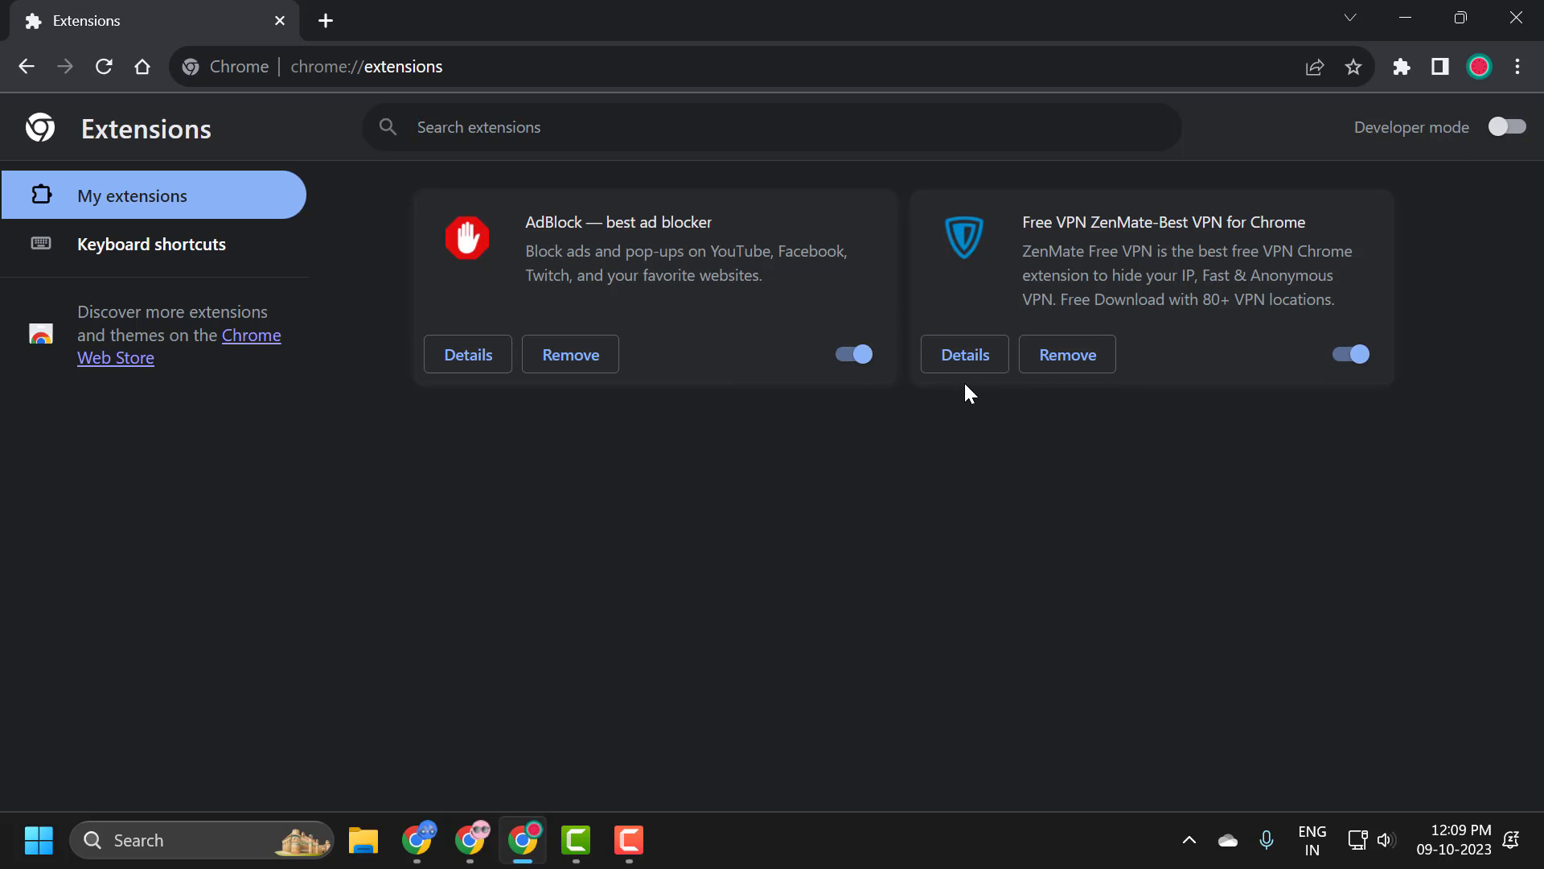